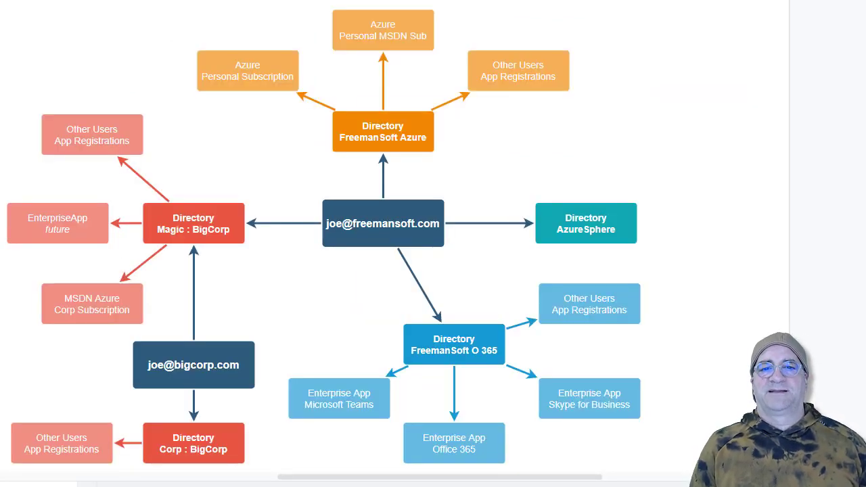
Highlight the FreemanSoft Azure directory box, then move to the Azure portal's All services page.
left_click(383, 131)
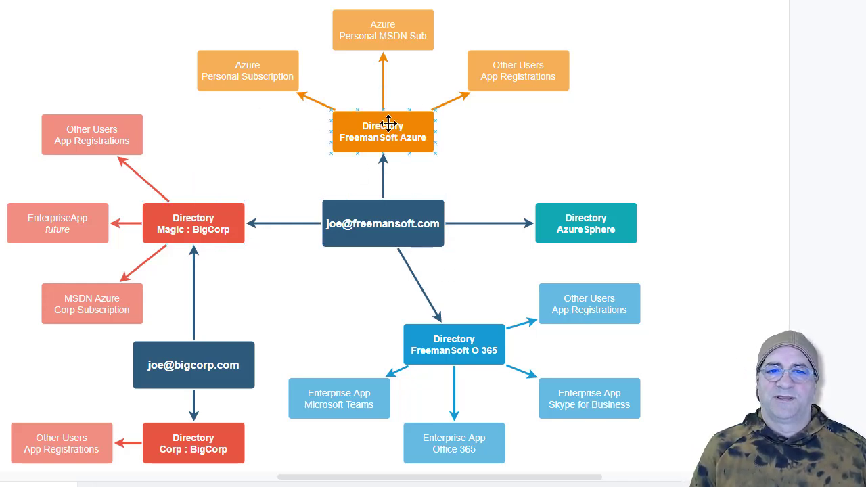
left_click(586, 223)
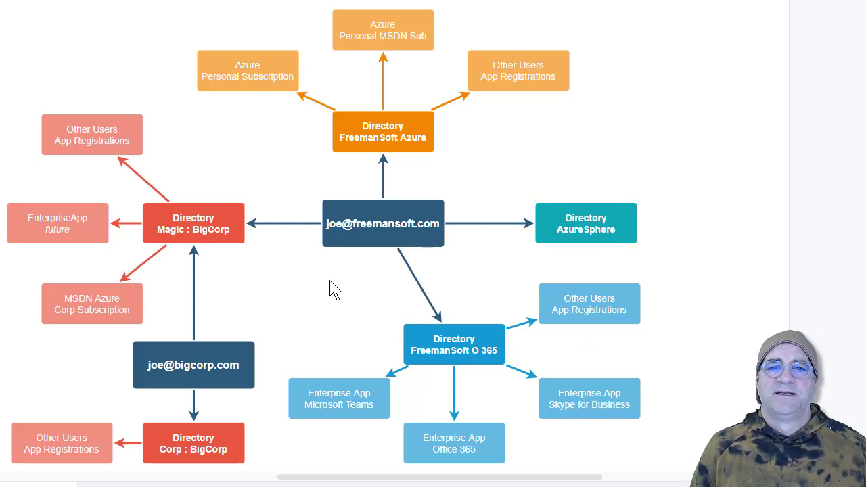
left_click(382, 131)
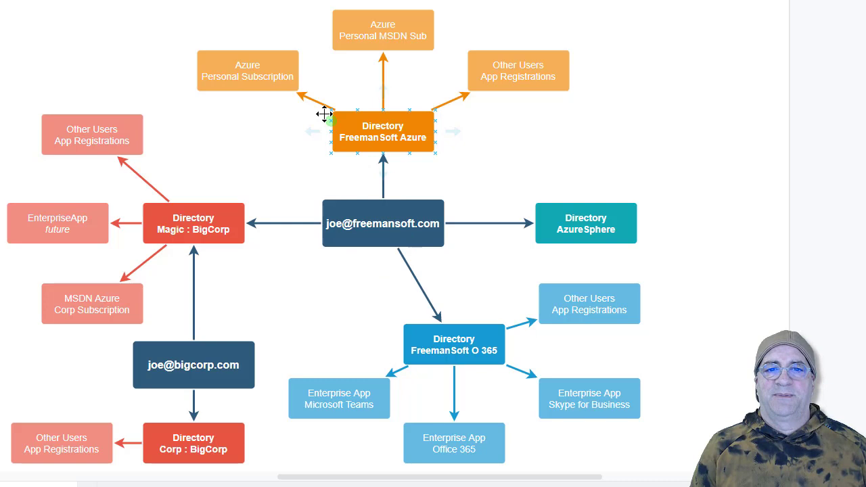
left_click(382, 223)
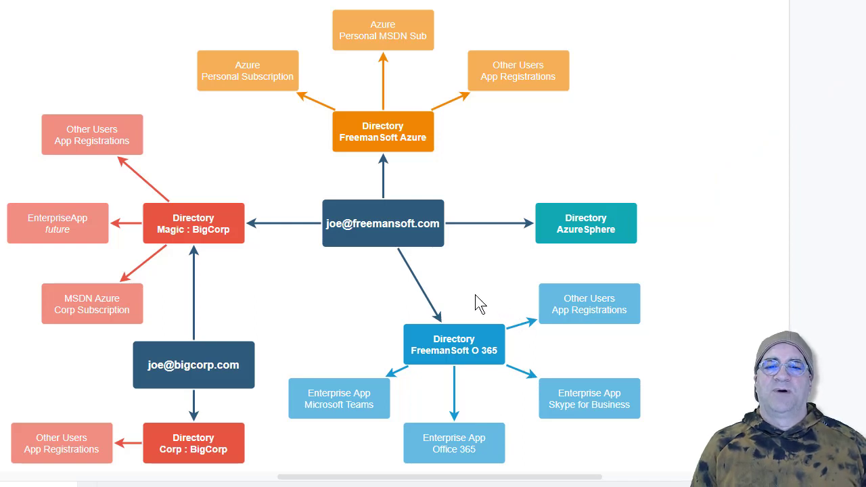
mouse_move(505, 293)
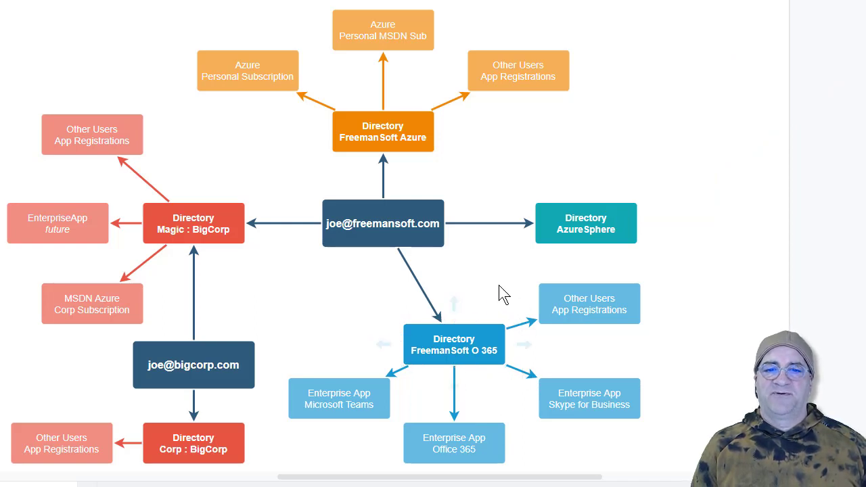
left_click(339, 399)
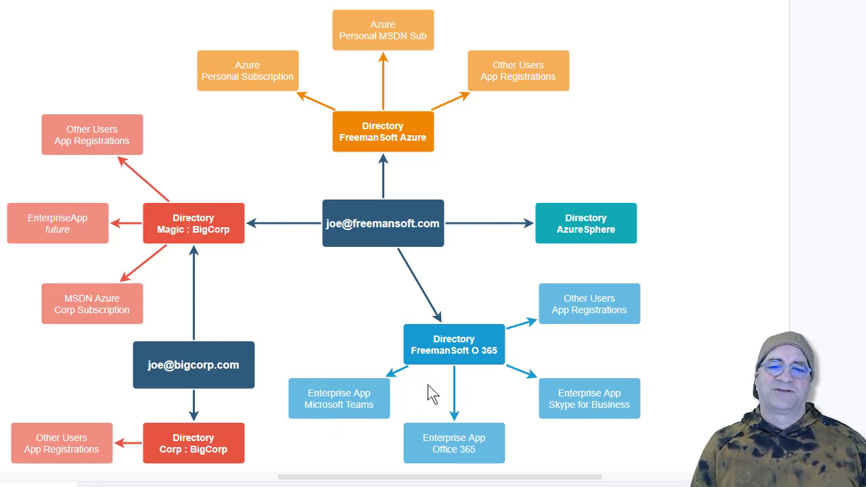
mouse_move(379, 362)
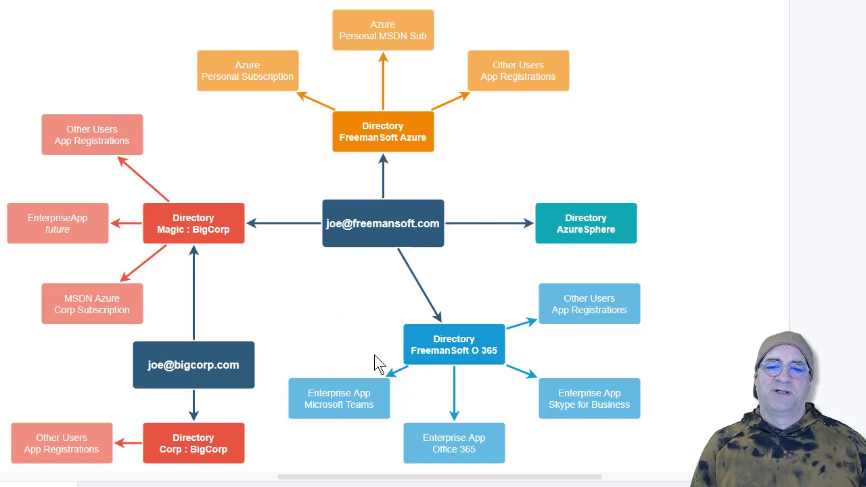
mouse_move(469, 402)
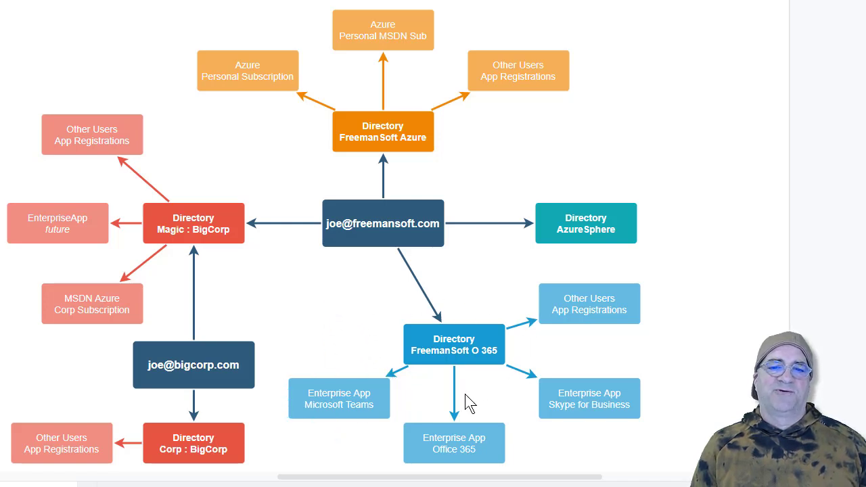
mouse_move(345, 337)
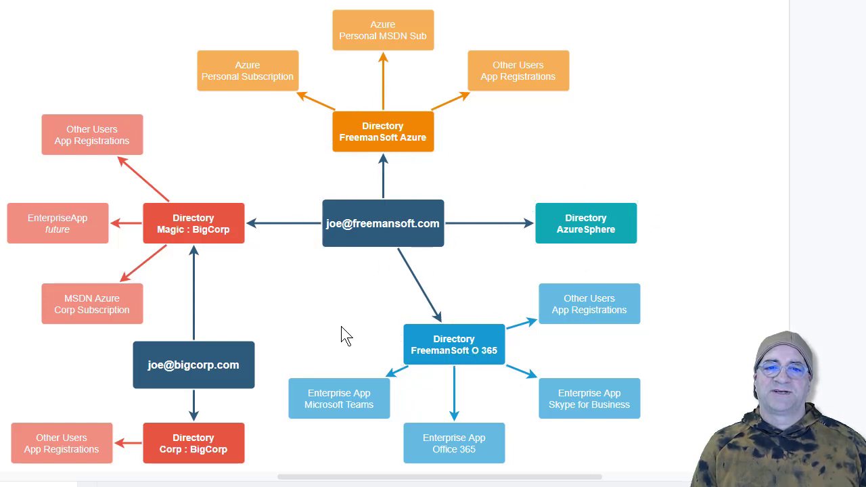
left_click(454, 343)
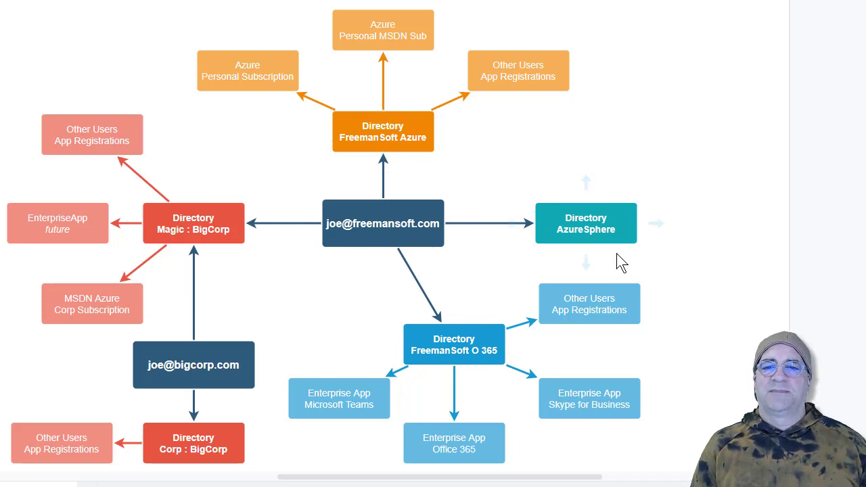
mouse_move(647, 265)
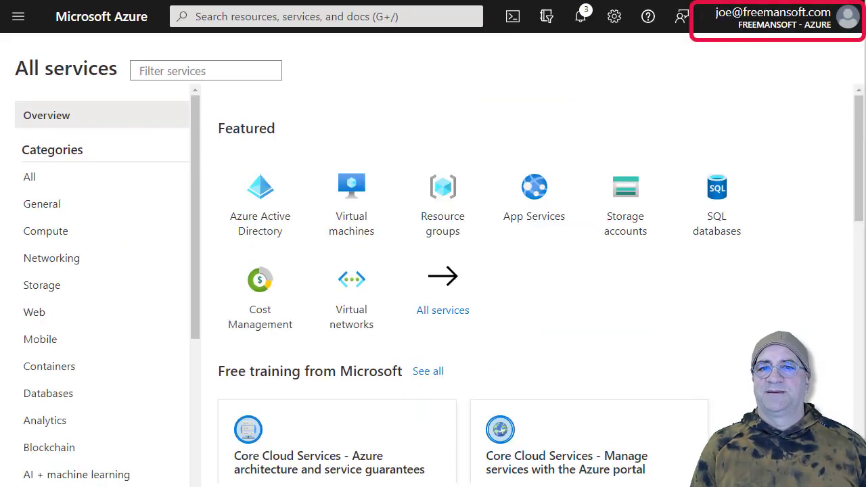
mouse_move(737, 56)
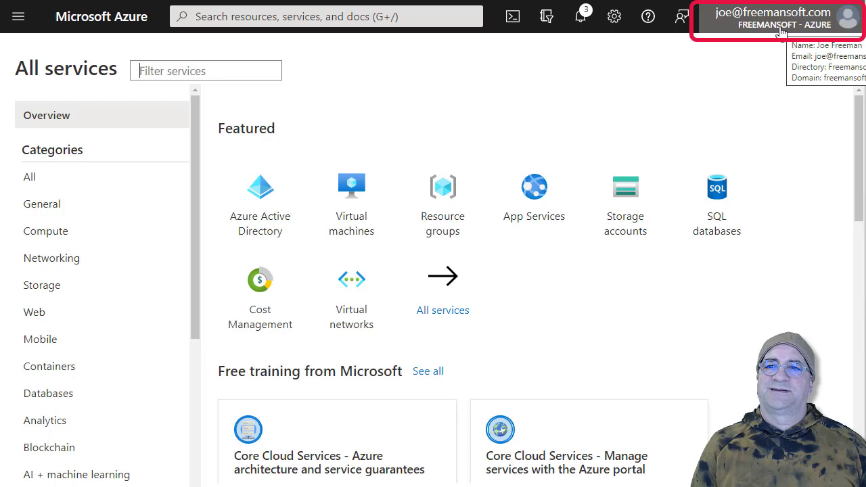
Open joe's account menu and go to the Directories + subscriptions switching settings.
left_click(772, 17)
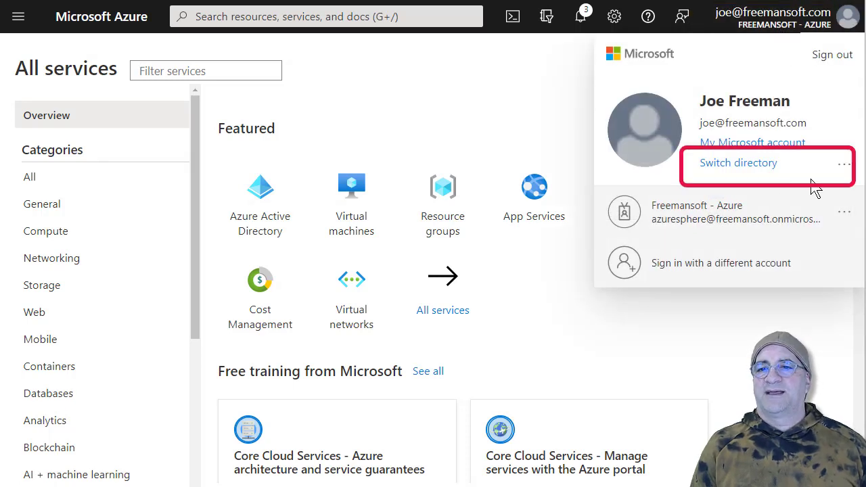
mouse_move(747, 188)
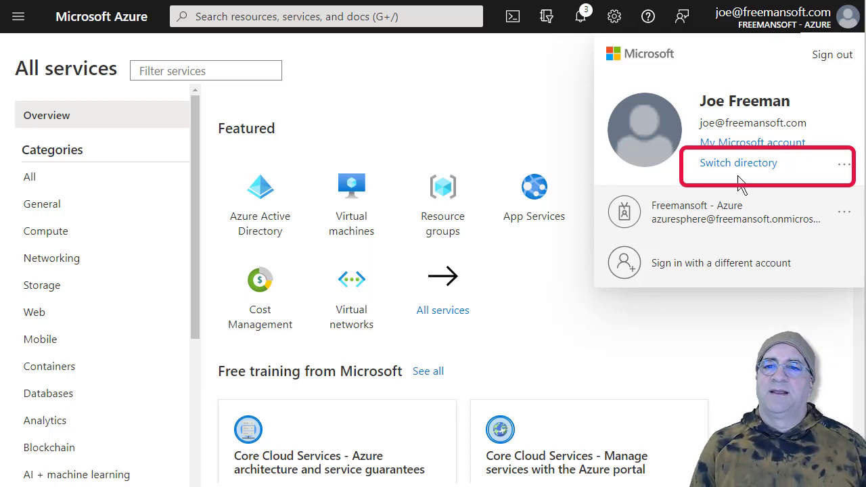
mouse_move(745, 186)
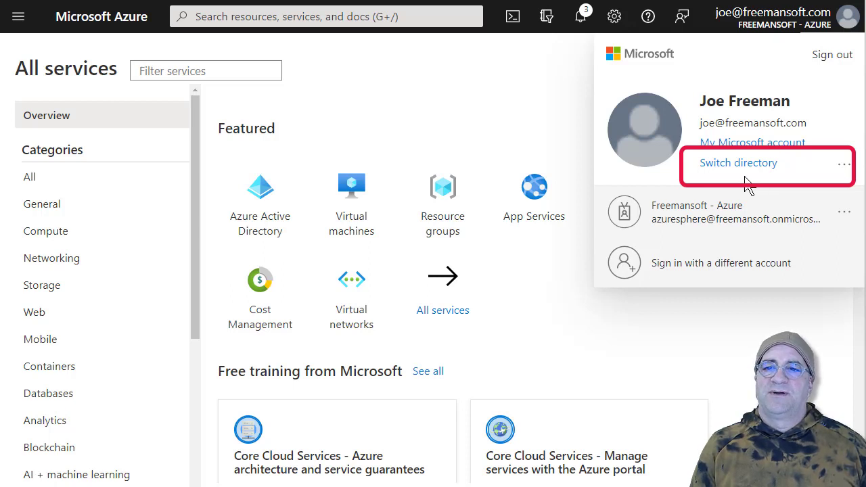
mouse_move(714, 189)
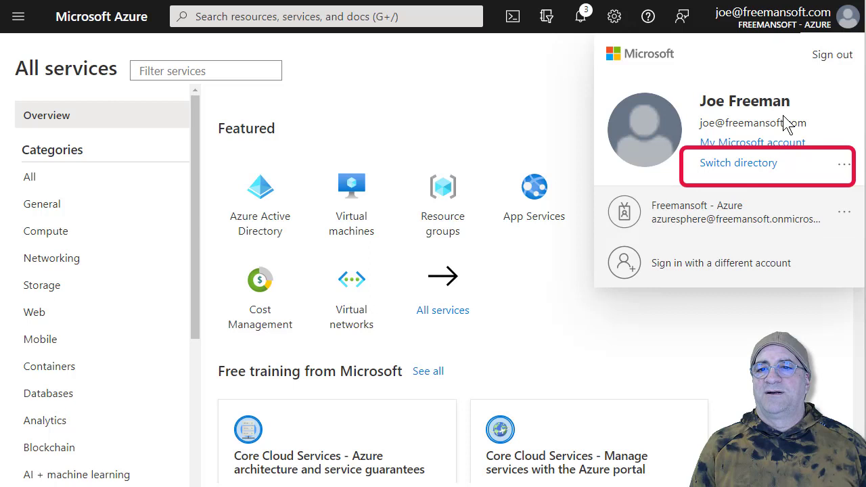
mouse_move(782, 192)
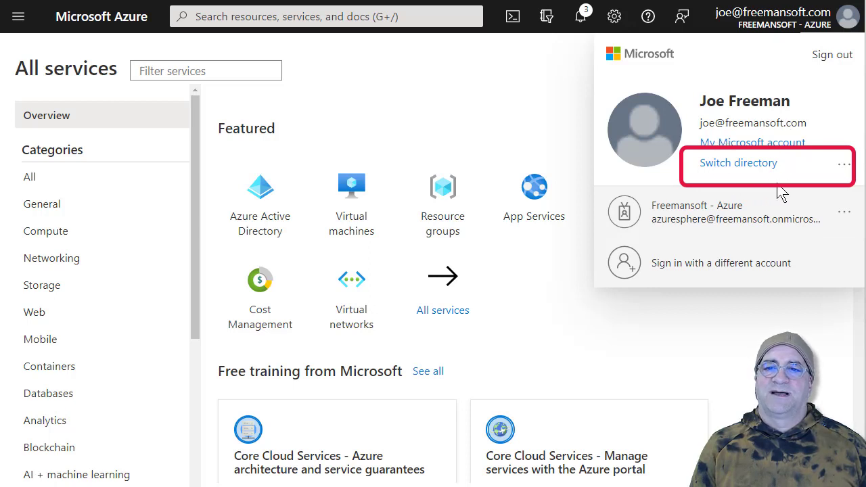
mouse_move(735, 190)
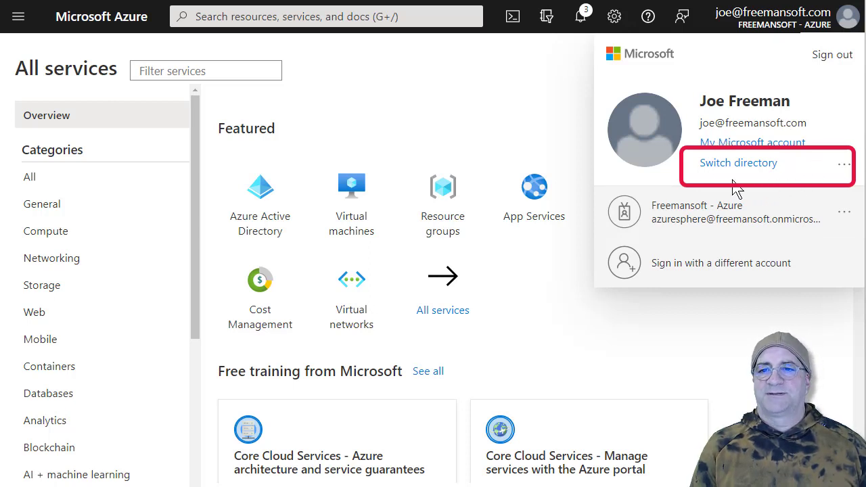
mouse_move(694, 175)
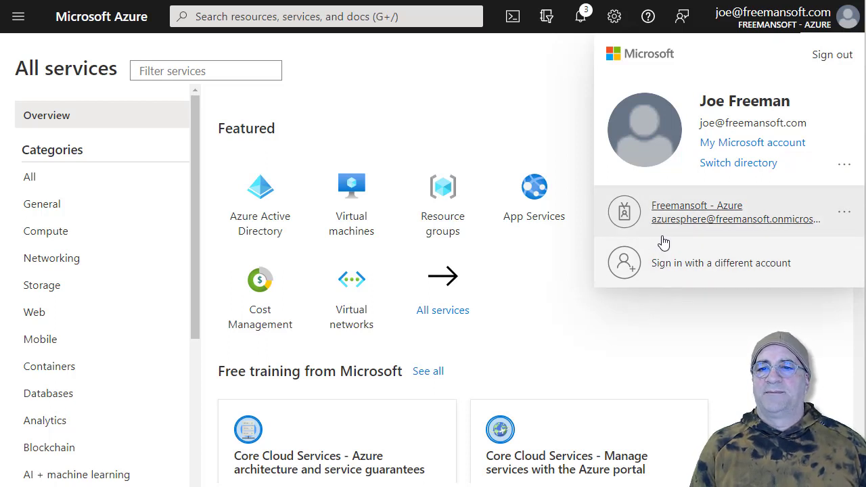
mouse_move(681, 244)
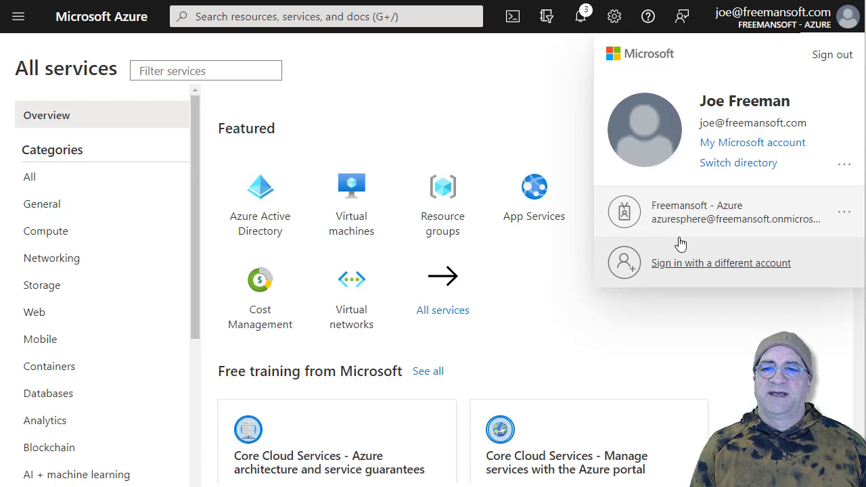
mouse_move(821, 167)
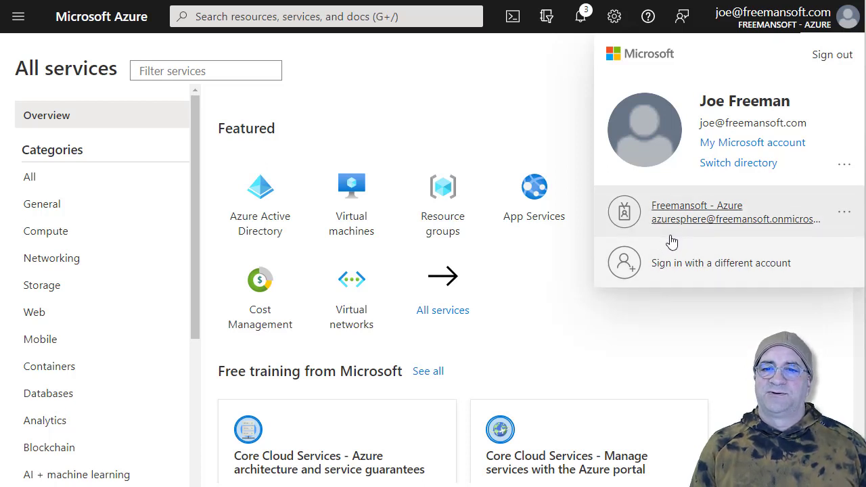
mouse_move(693, 242)
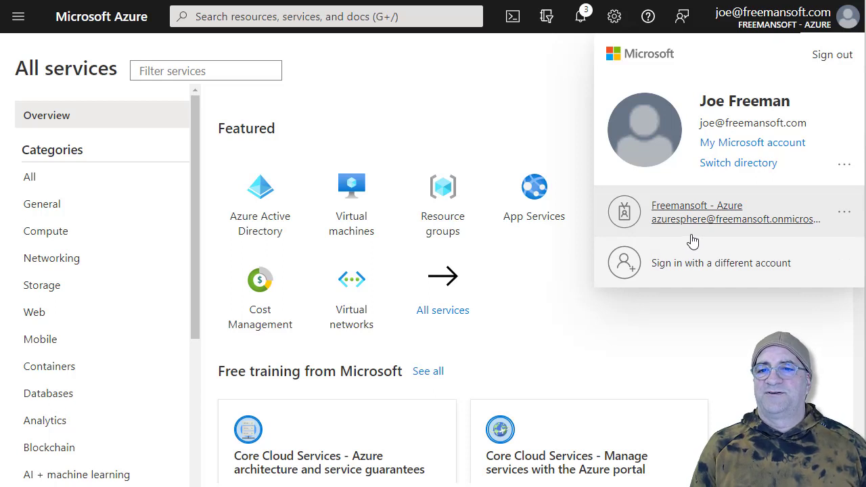
mouse_move(788, 230)
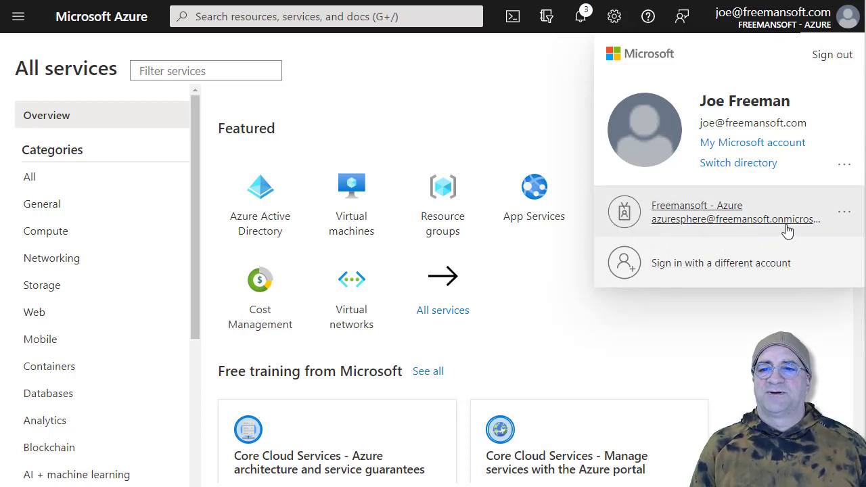
mouse_move(677, 242)
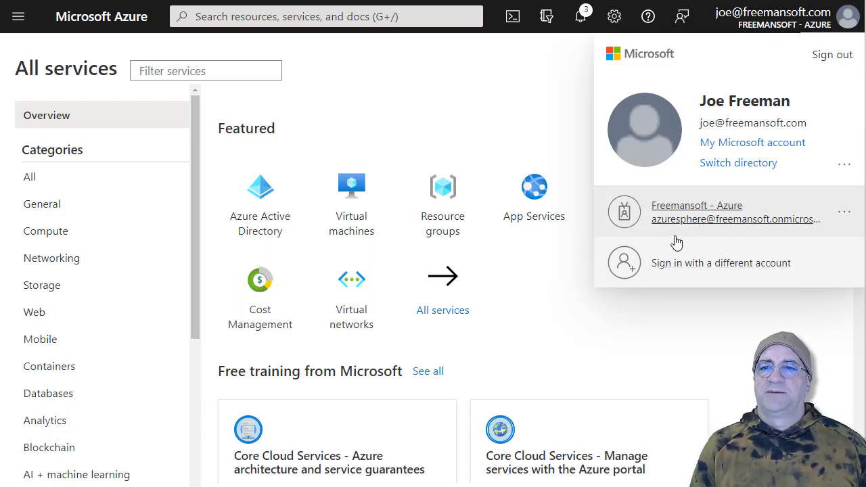
mouse_move(748, 186)
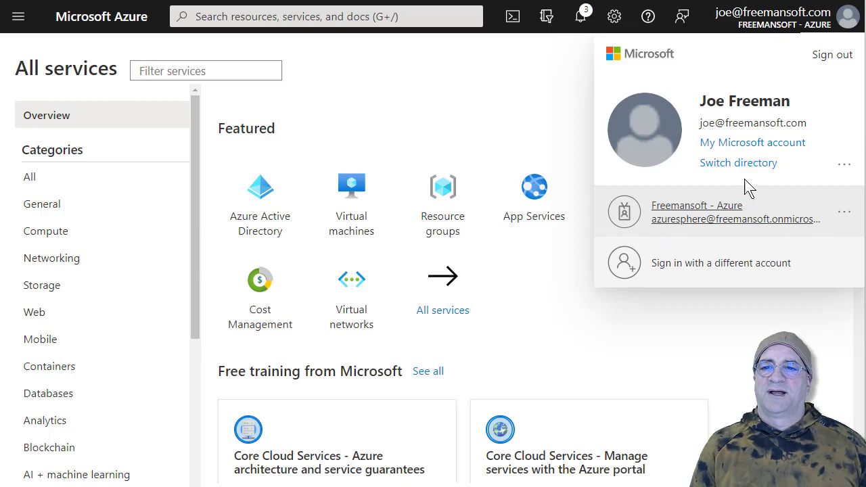
left_click(739, 162)
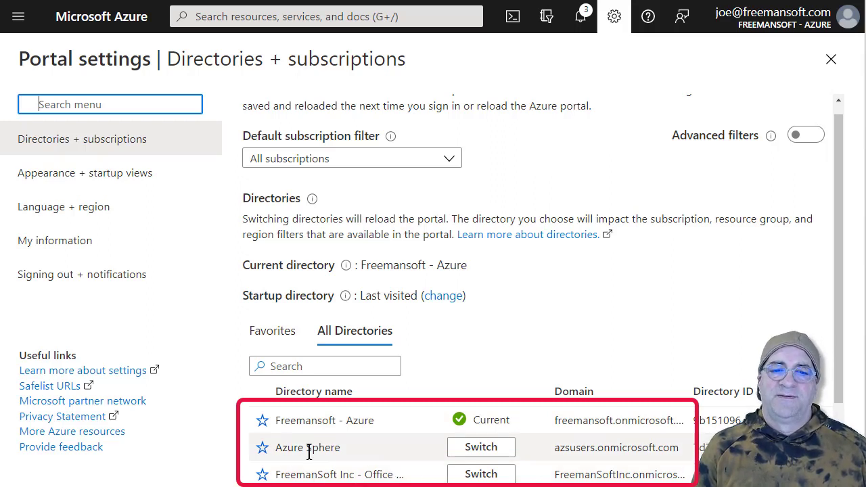
mouse_move(481, 447)
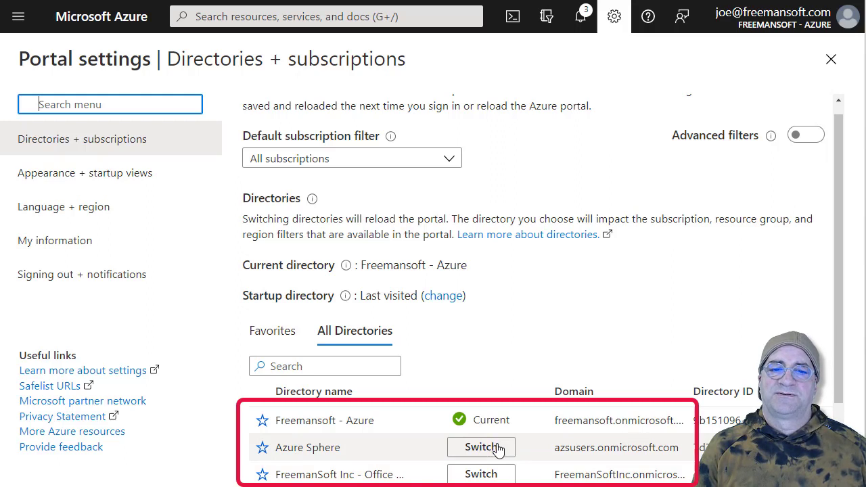
mouse_move(481, 448)
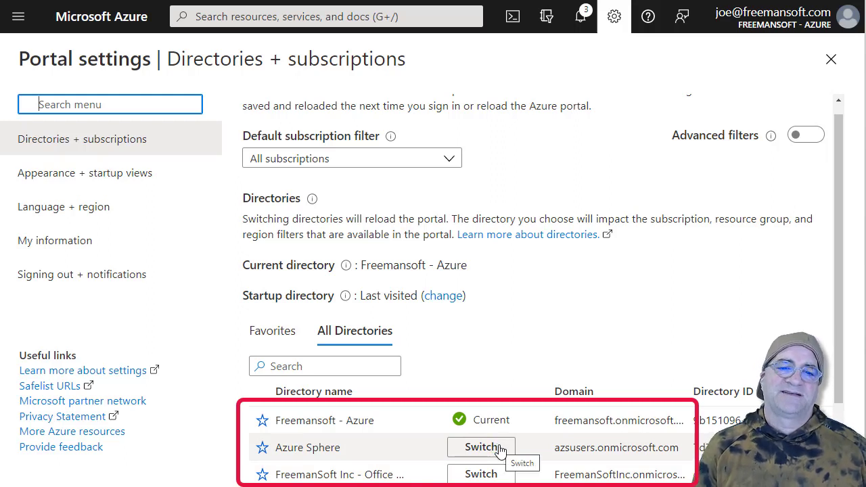
mouse_move(549, 458)
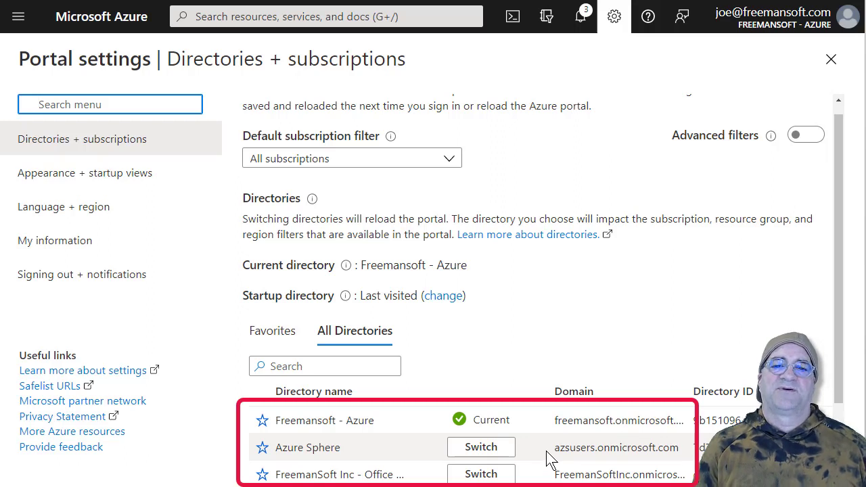
mouse_move(481, 448)
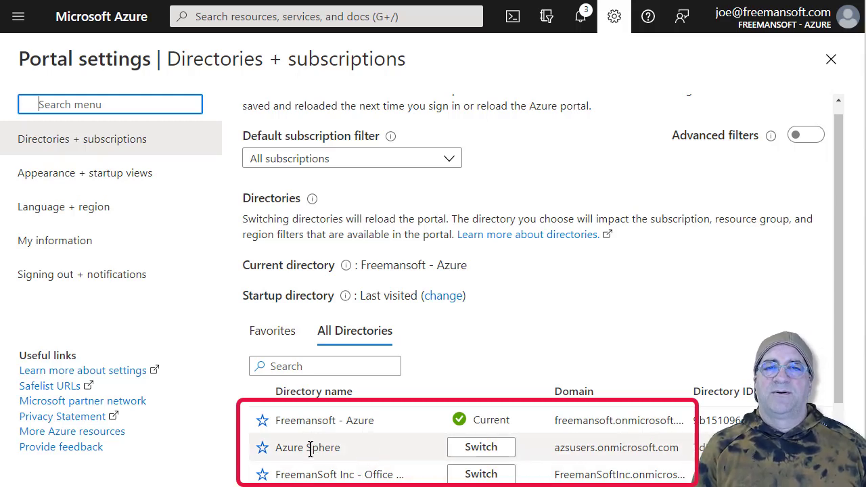
mouse_move(552, 463)
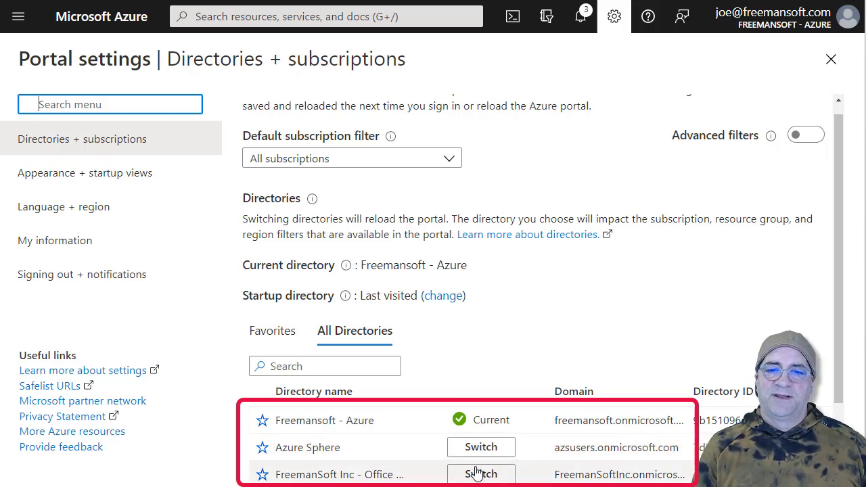
Switch to the FreemanSoft Inc - Office 365 directory and confirm it in the account menu.
left_click(481, 474)
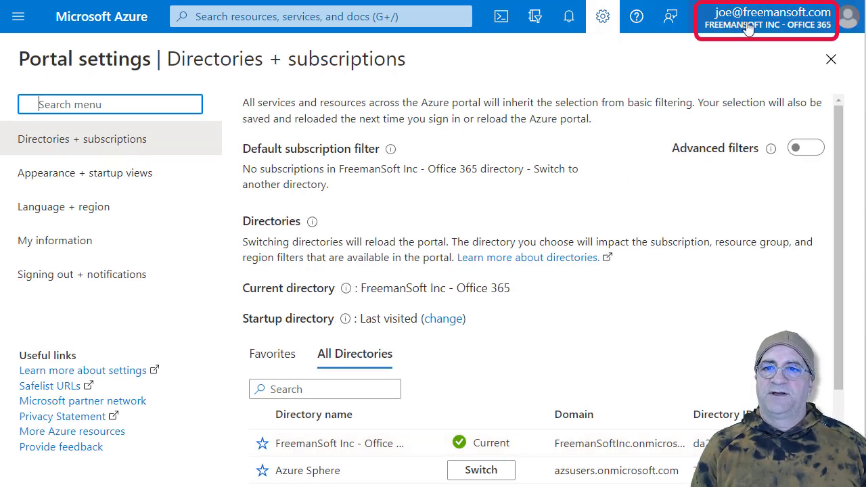
left_click(767, 19)
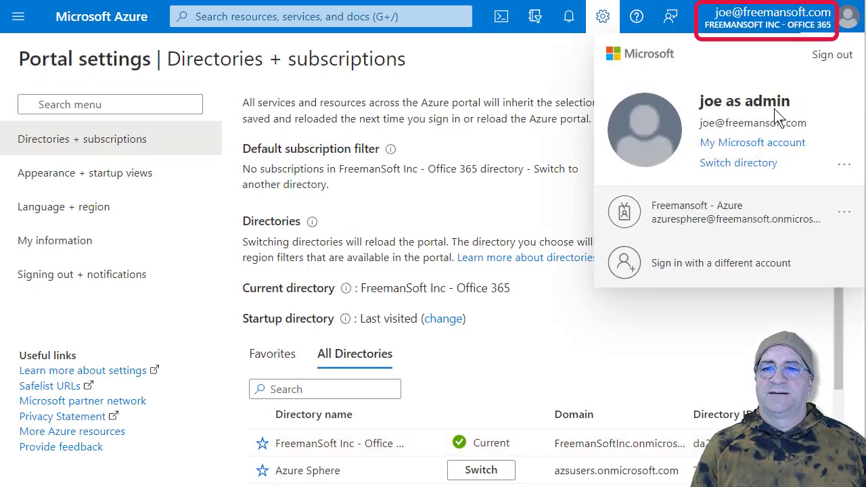
mouse_move(809, 32)
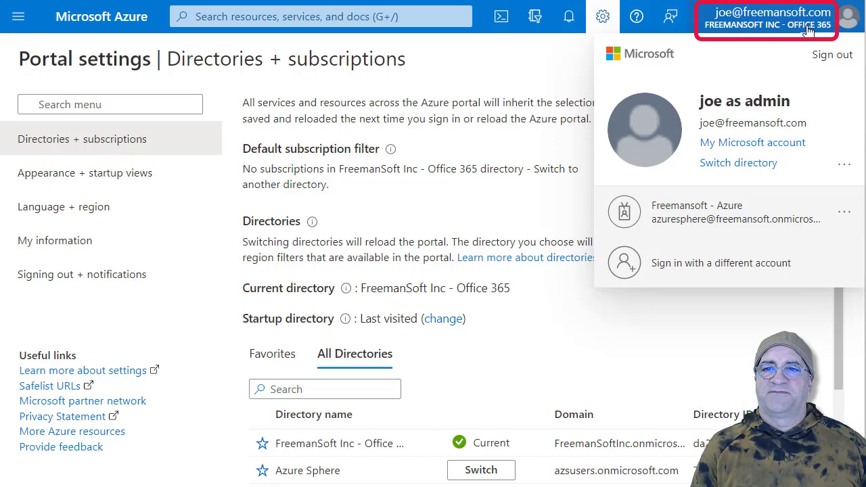
mouse_move(801, 106)
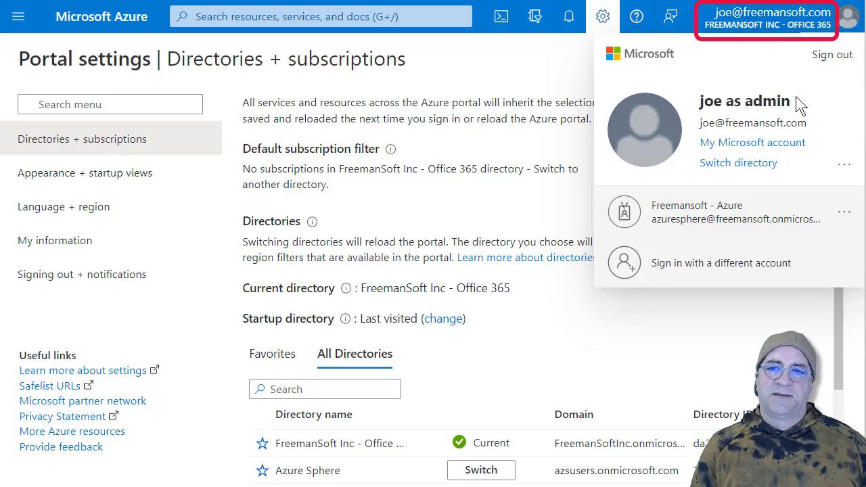
mouse_move(589, 186)
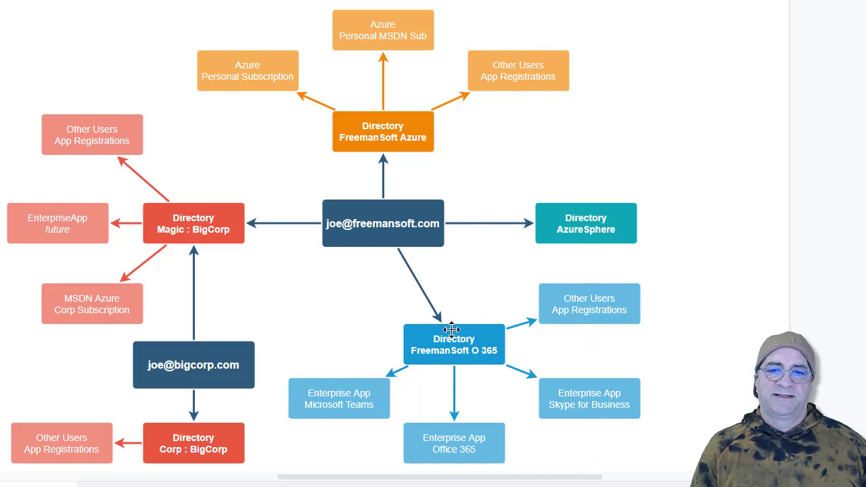
left_click(455, 344)
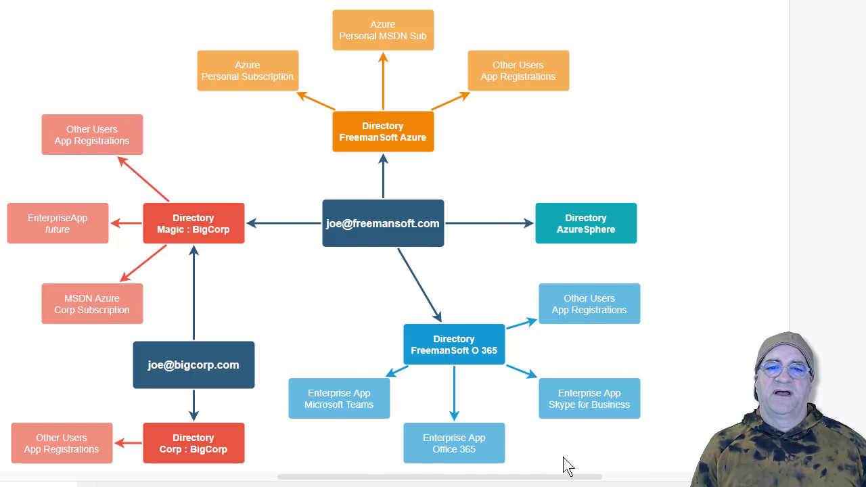
left_click(454, 343)
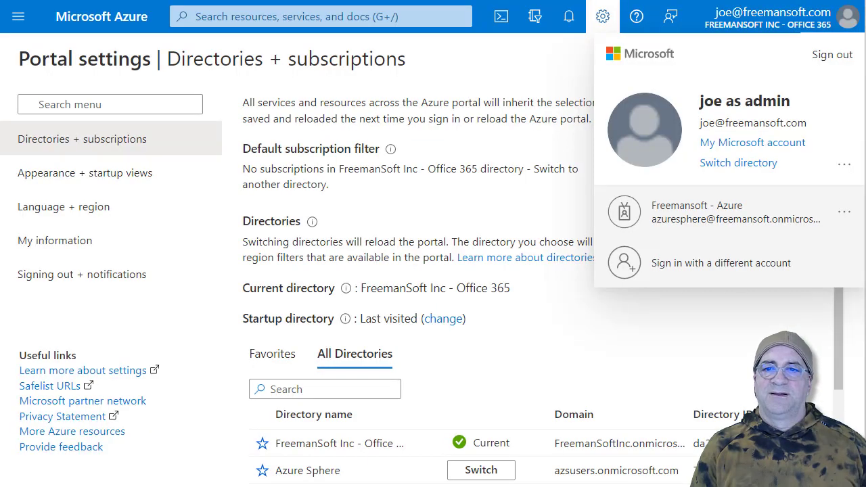
mouse_move(738, 163)
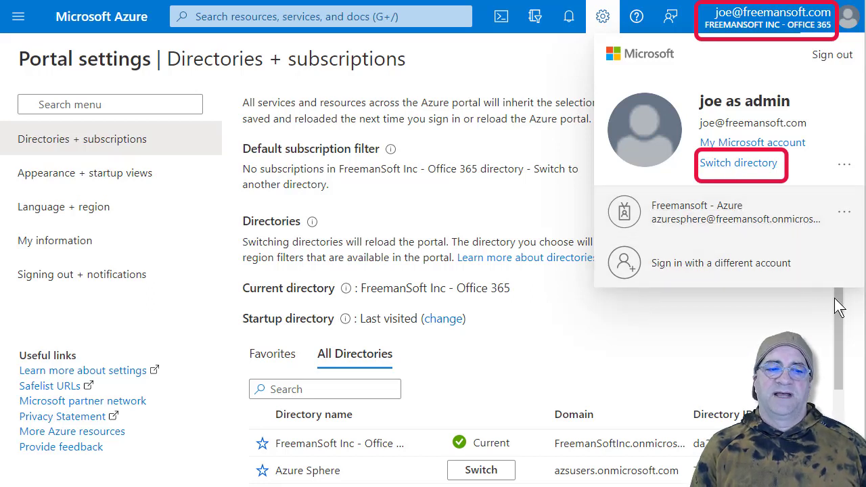
mouse_move(769, 210)
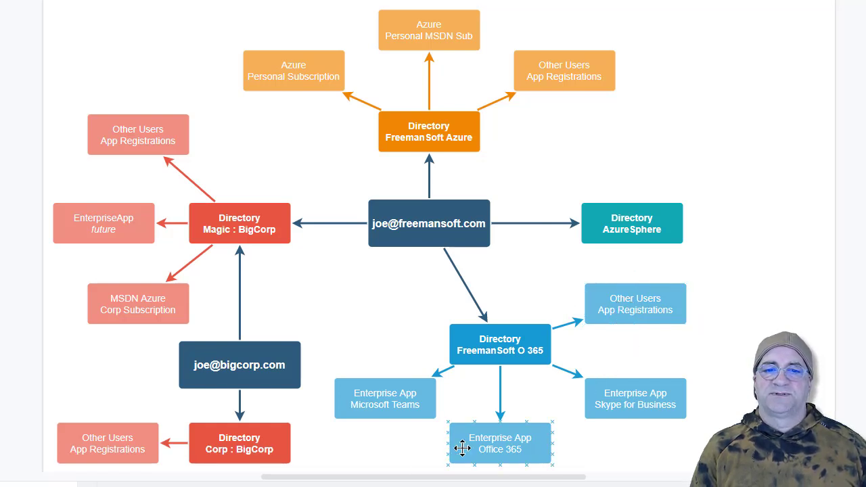
mouse_move(539, 464)
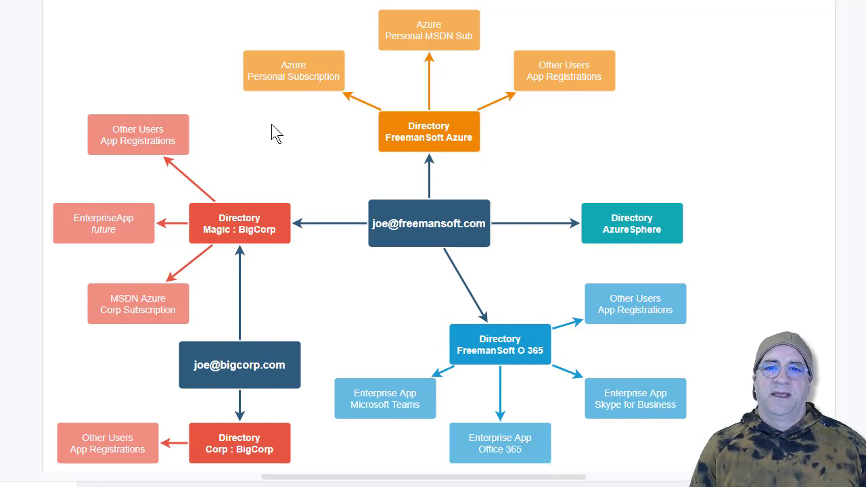
left_click(430, 132)
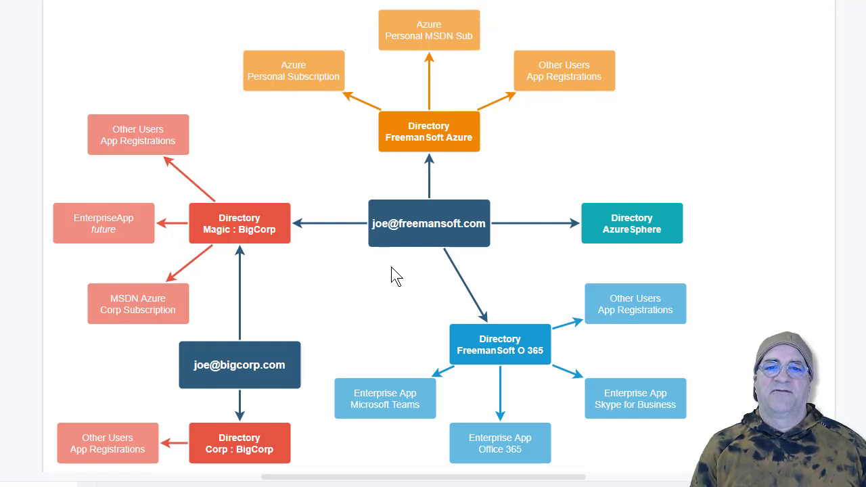
left_click(429, 224)
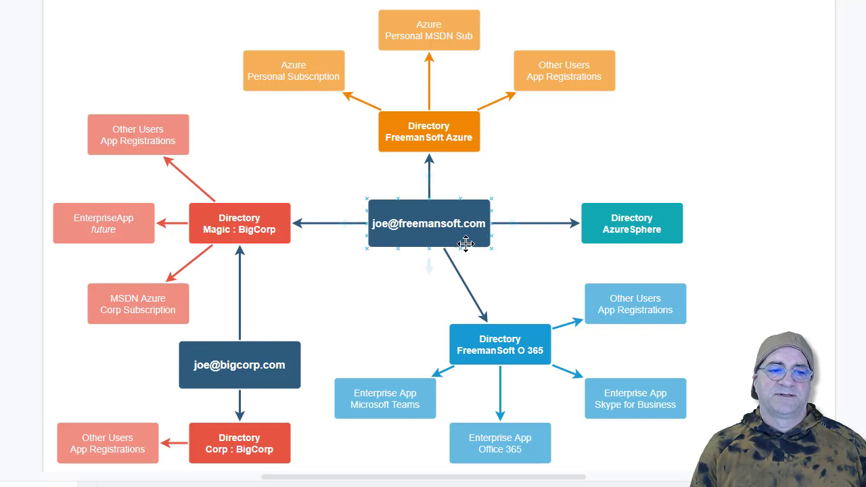